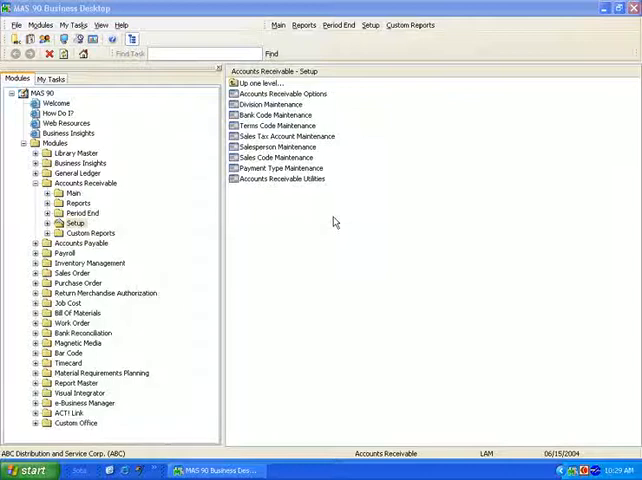
{"action": "mouse_move", "coordinate": [338, 132]}
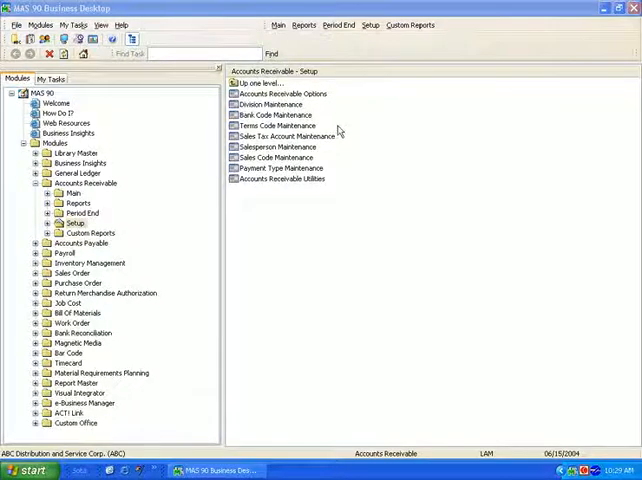
Step: Open Accounts Receivable Options from the Accounts Receivable Setup task list
{"action": "left_click", "coordinate": [284, 92]}
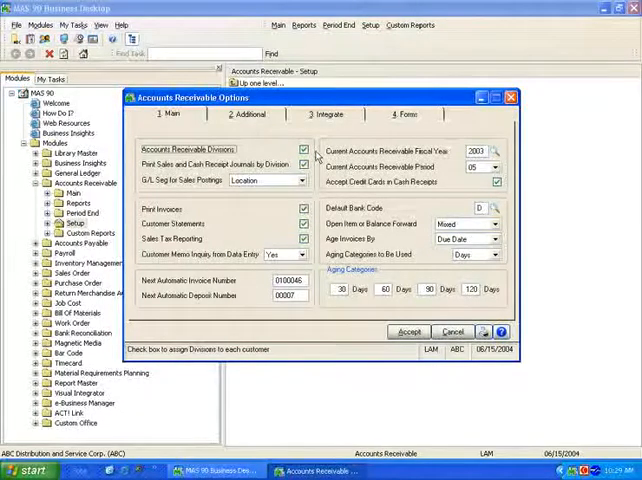
Step: Keep Location as the G/L segment for sales postings, check the open item method, and show the Additional options
{"action": "left_click", "coordinate": [300, 180]}
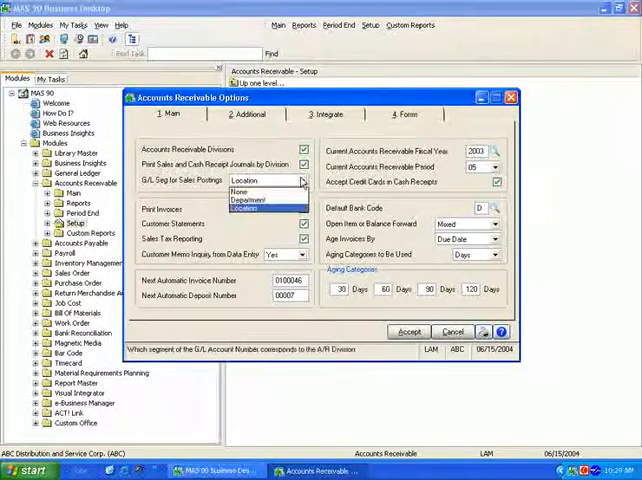
{"action": "left_click", "coordinate": [264, 208]}
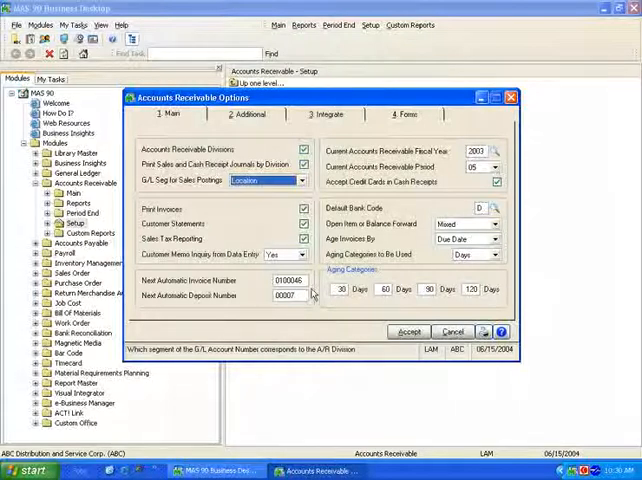
{"action": "mouse_move", "coordinate": [372, 270]}
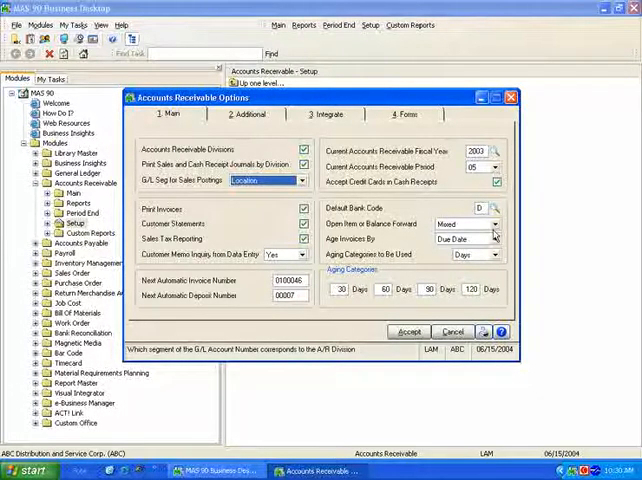
{"action": "left_click", "coordinate": [494, 224]}
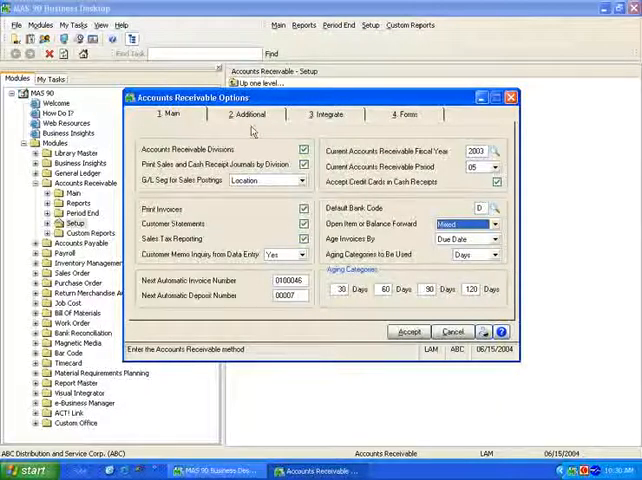
{"action": "left_click", "coordinate": [246, 114]}
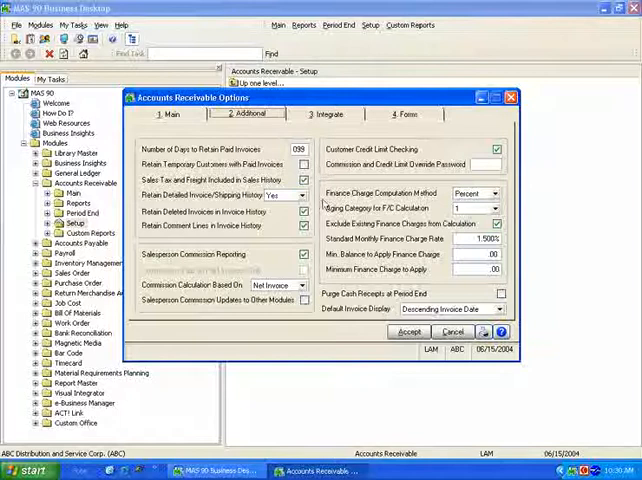
Step: Check the Finance Charge Computation Method, then show the Integration options
{"action": "left_click", "coordinate": [304, 254]}
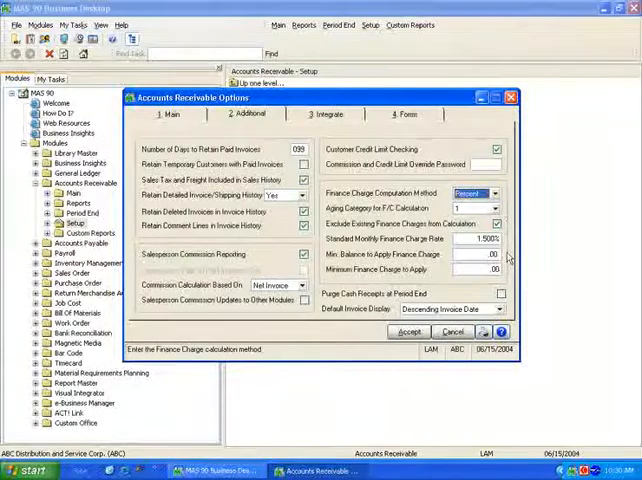
{"action": "left_click", "coordinate": [324, 114]}
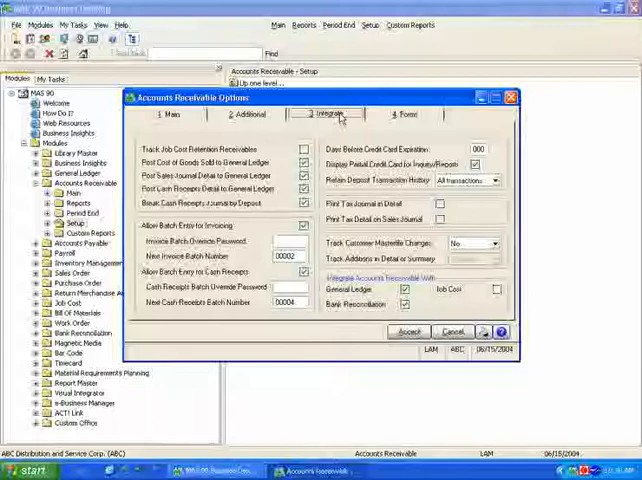